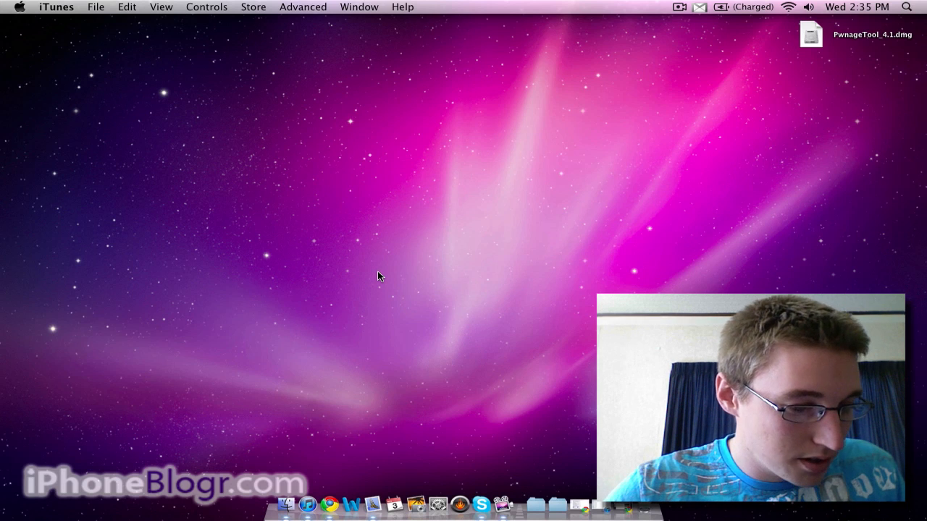
mouse_move(744, 131)
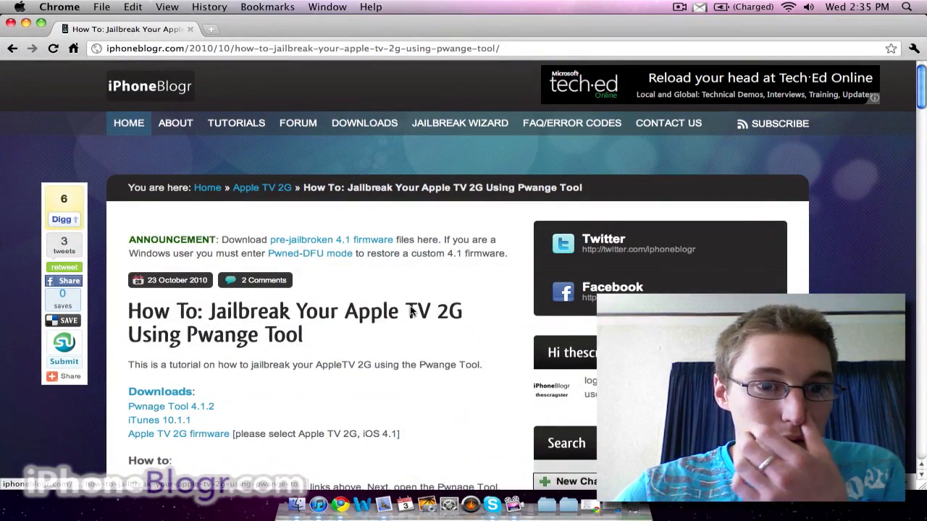
Open the mounted PwnageTool_4.1 disk image and select the PwnageTool application inside.
scroll("down", 3)
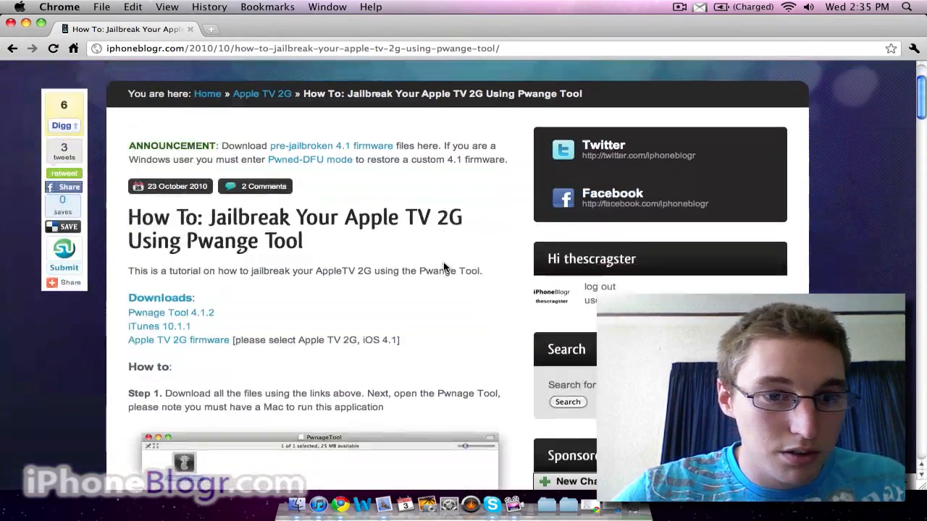
scroll("down", 3)
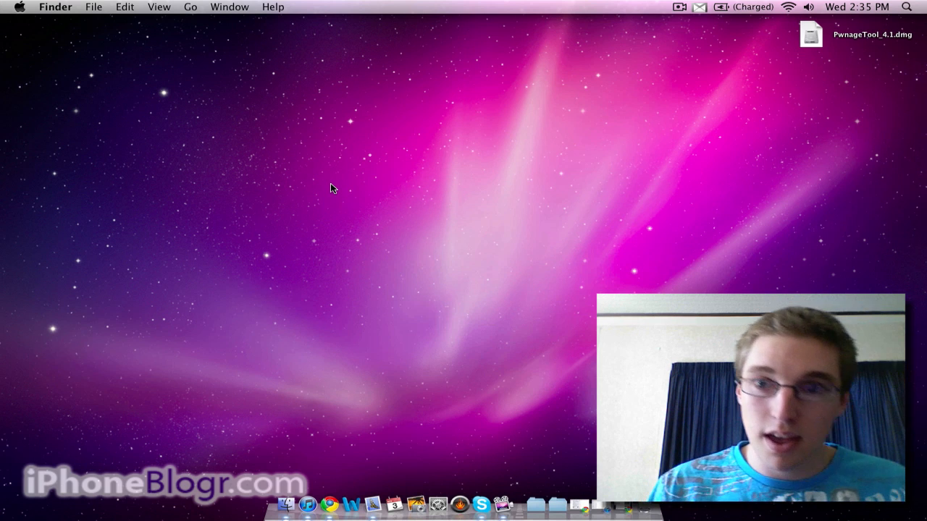
mouse_move(577, 117)
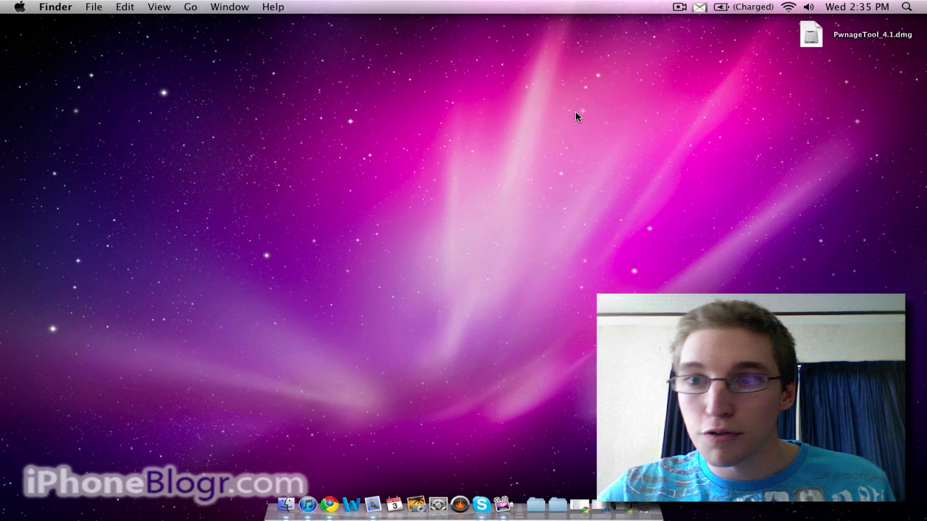
mouse_move(597, 168)
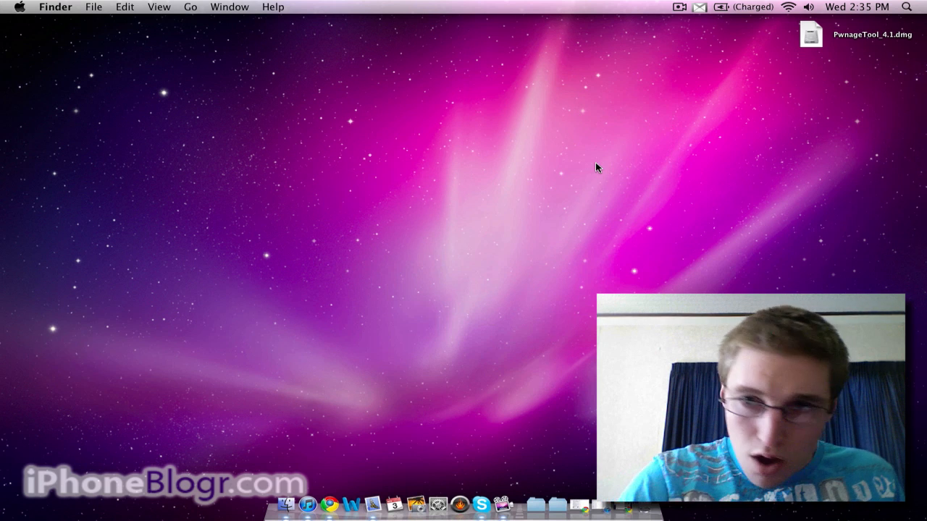
left_click(810, 34)
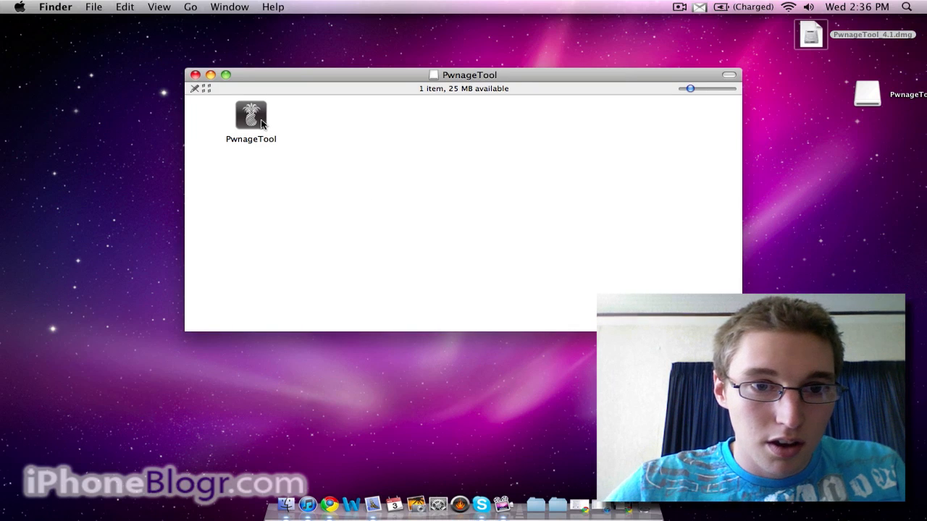
left_click(251, 115)
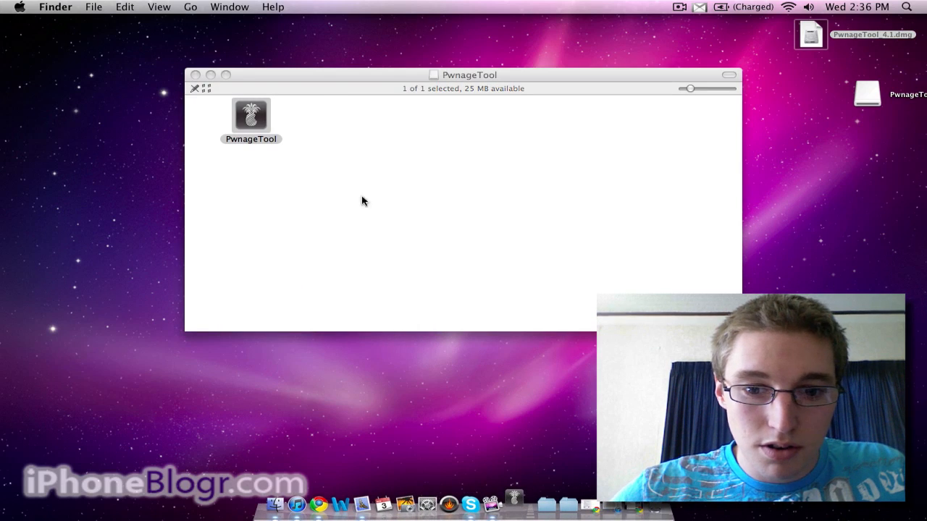
Launch PwnageTool, dismiss the copyright notice, and choose Apple TV 2G as the device.
double_click(250, 114)
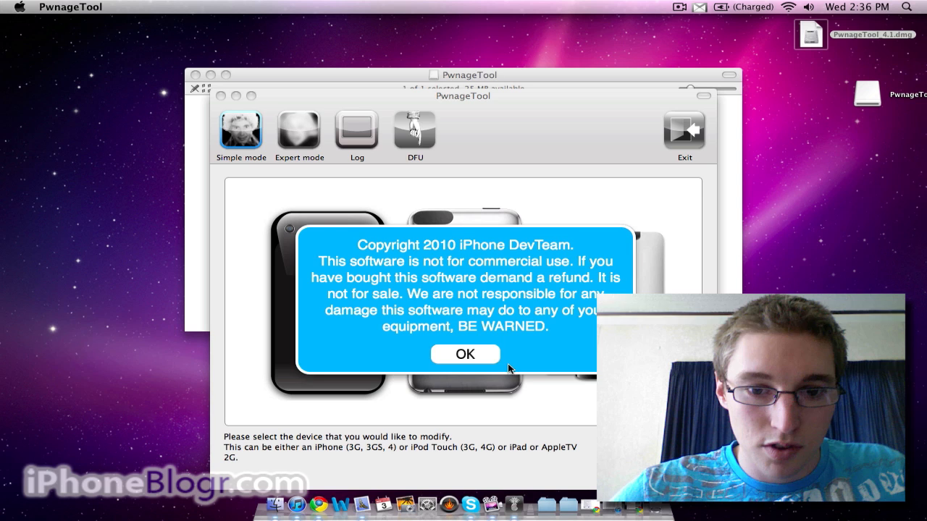
left_click(464, 354)
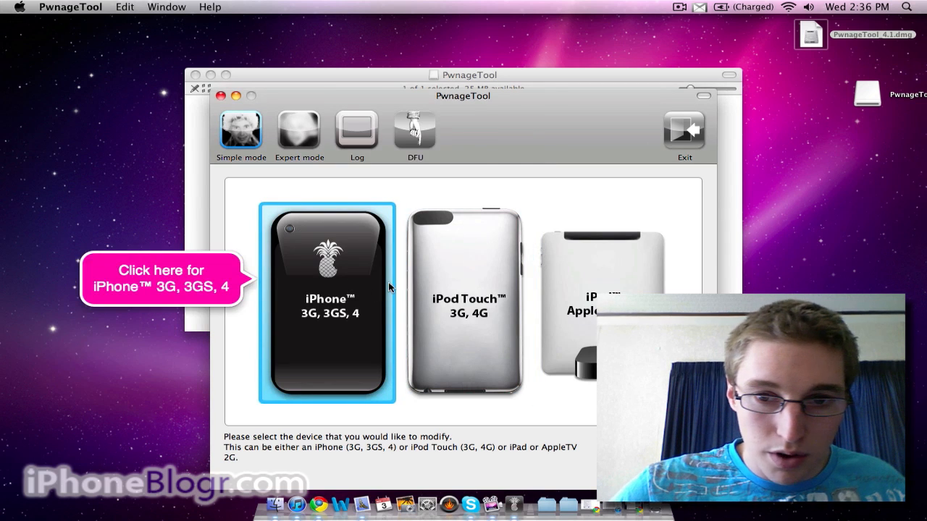
left_click(602, 304)
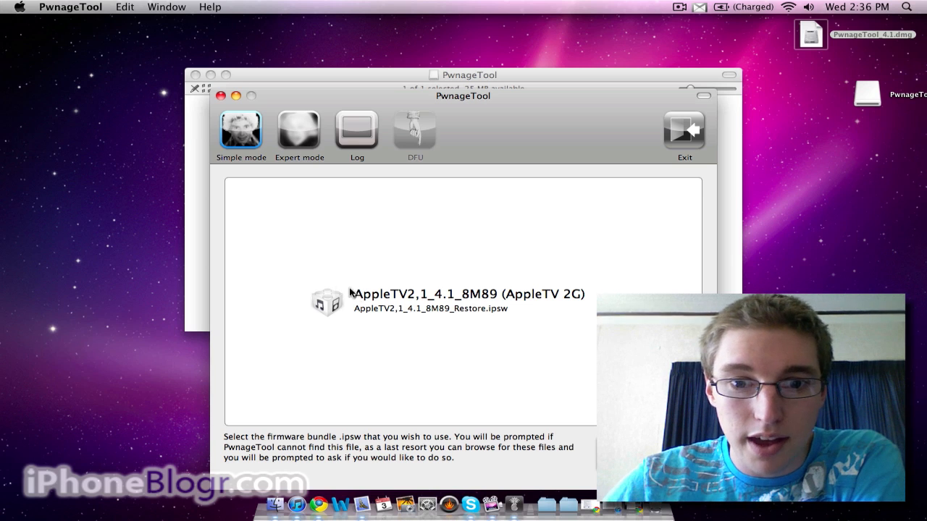
mouse_move(391, 300)
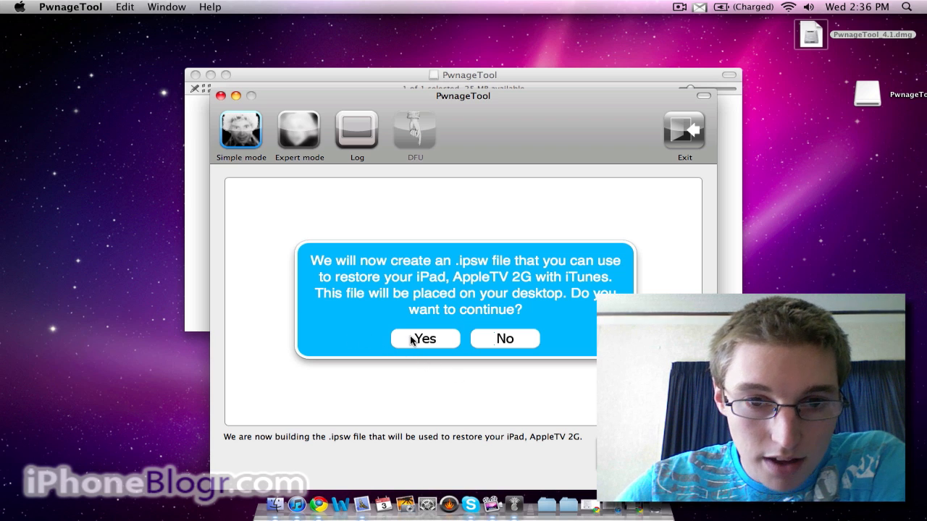
Confirm creating the custom .ipsw file for the Apple TV 2G.
left_click(425, 338)
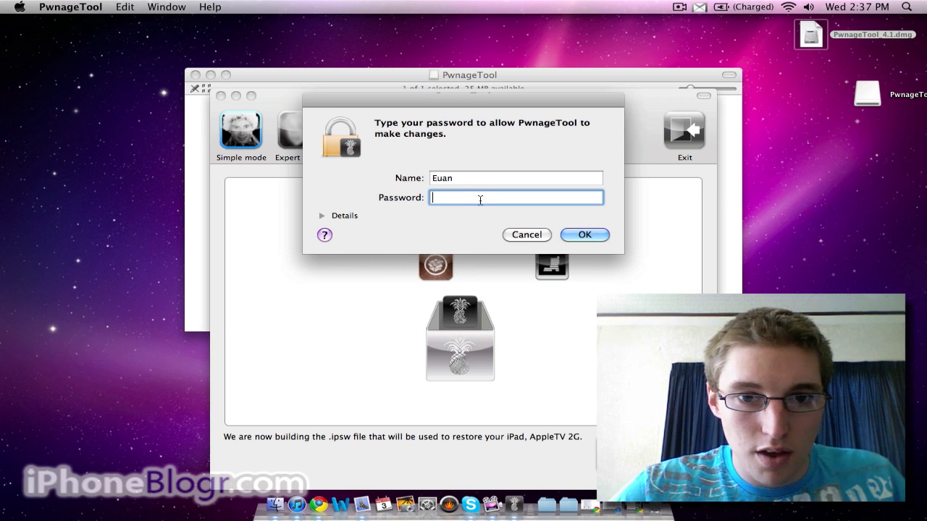
Enter the administrator password and approve it so the firmware build continues.
type("••")
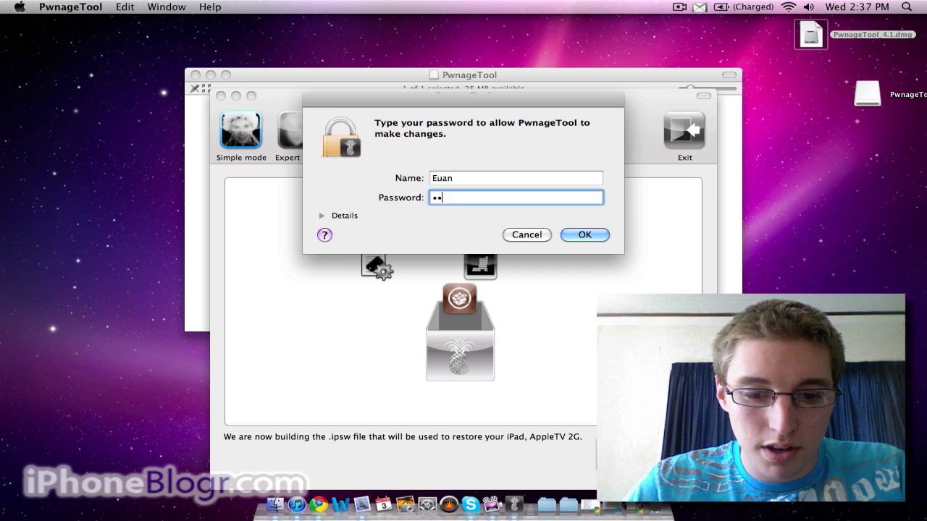
left_click(584, 234)
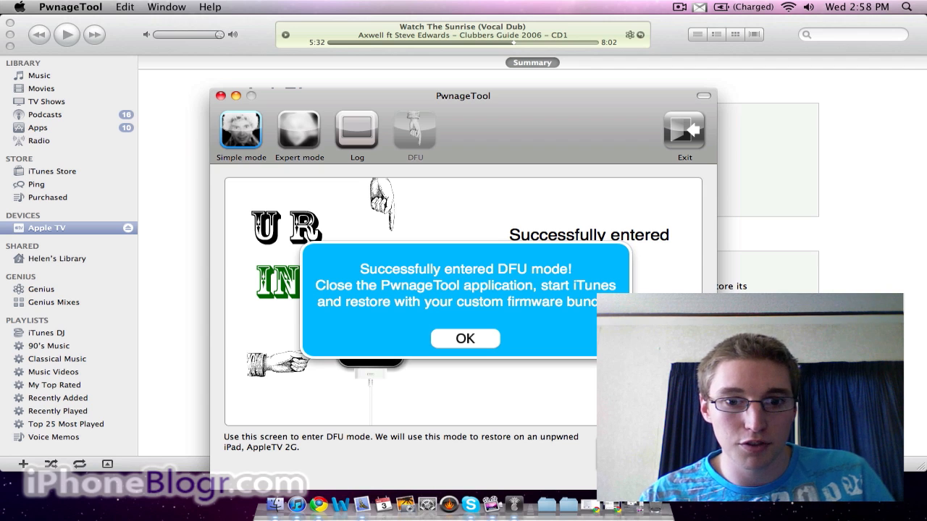
mouse_move(562, 349)
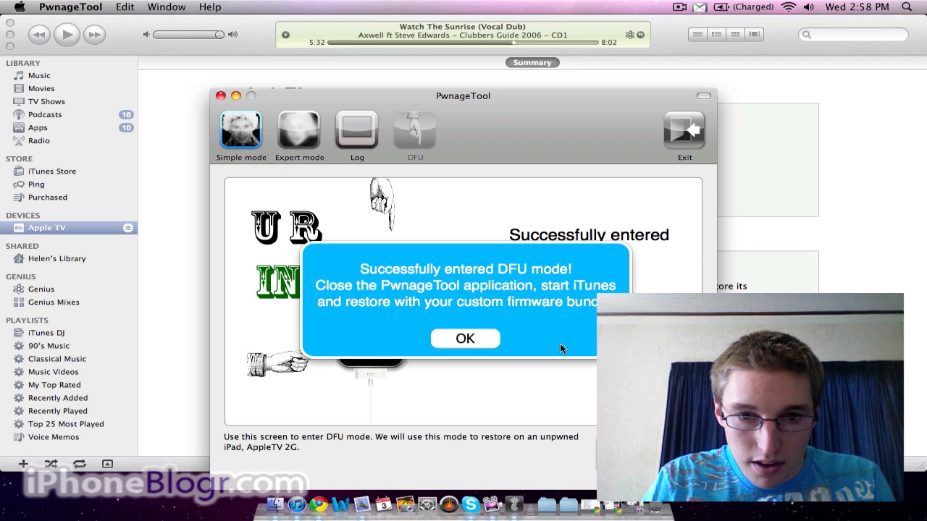
Dismiss the 'Successfully entered DFU mode!' message.
left_click(465, 338)
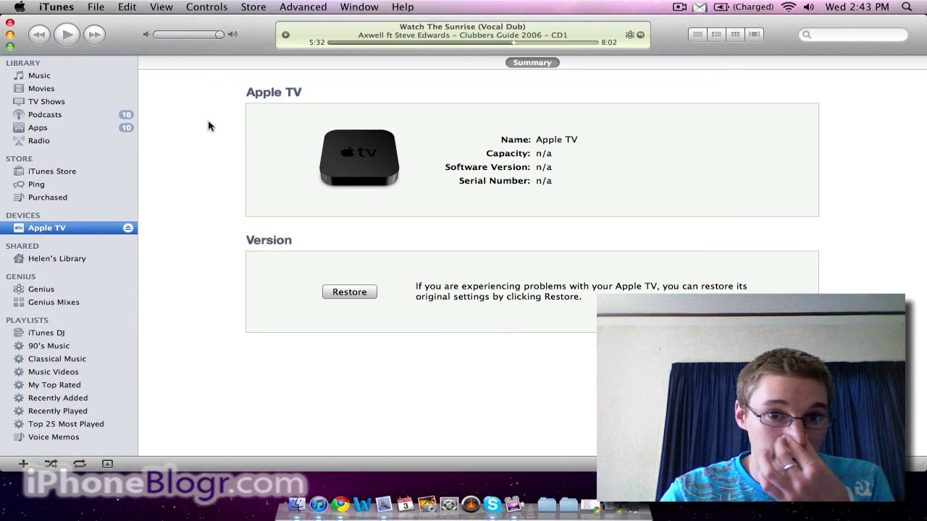
mouse_move(208, 166)
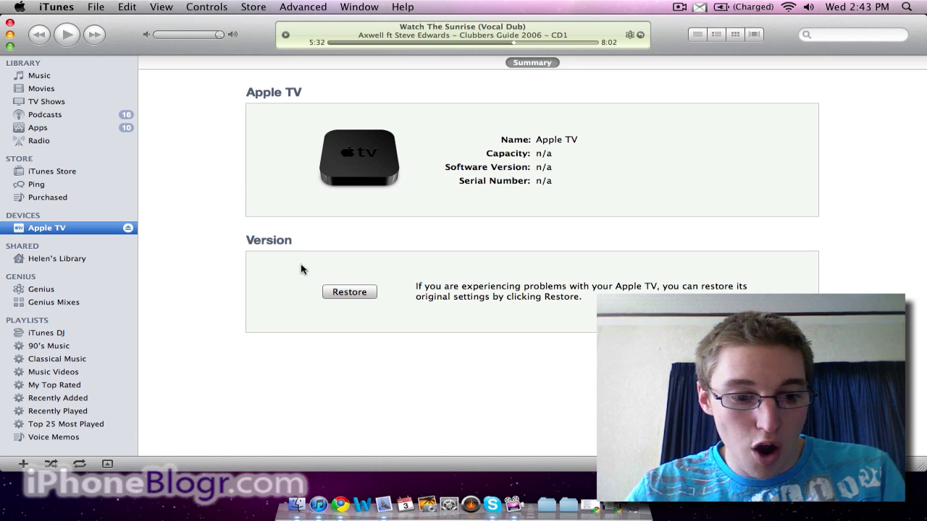
mouse_move(345, 296)
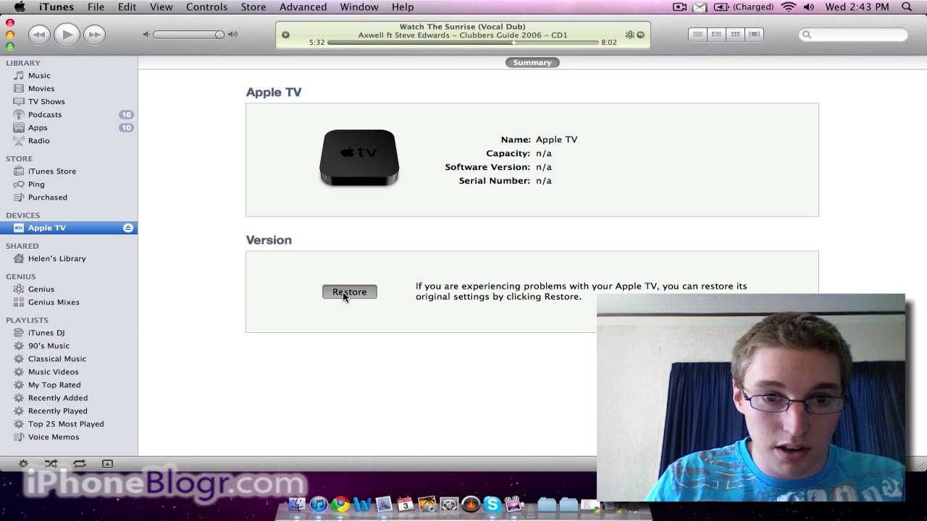
Option-click Restore and choose the AppleTV2,1 4.1 IPSW from the Desktop.
left_click(349, 292)
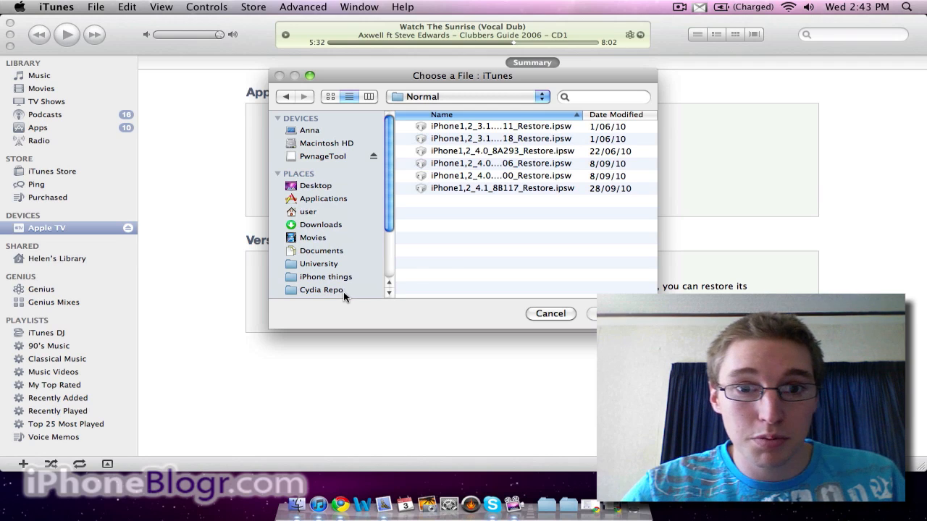
mouse_move(429, 234)
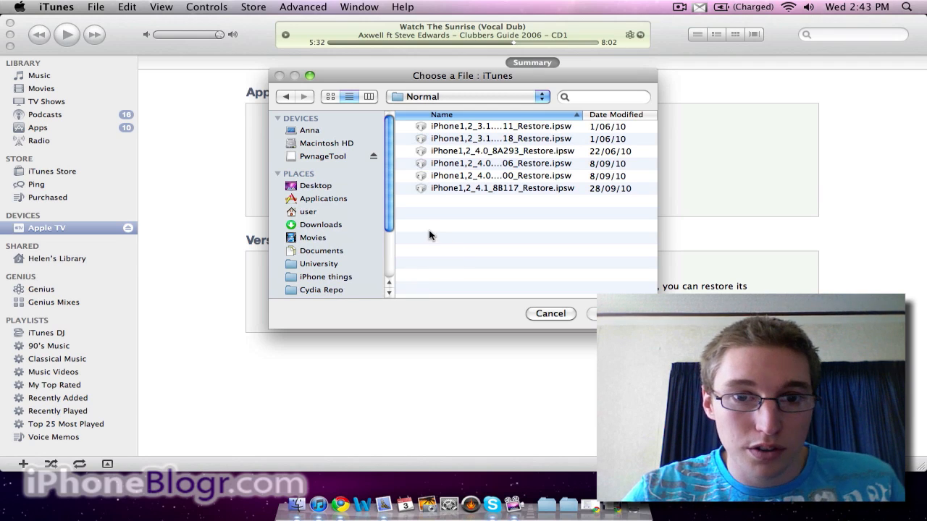
mouse_move(406, 171)
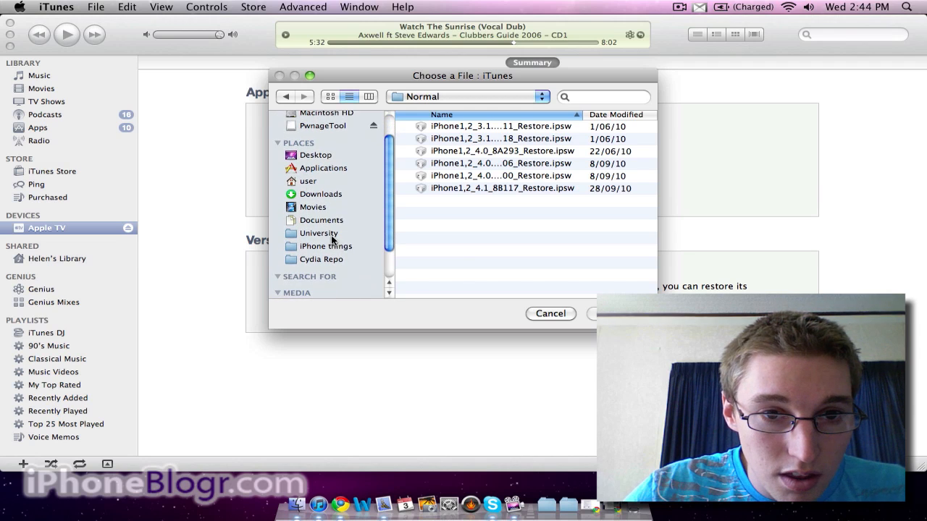
left_click(322, 221)
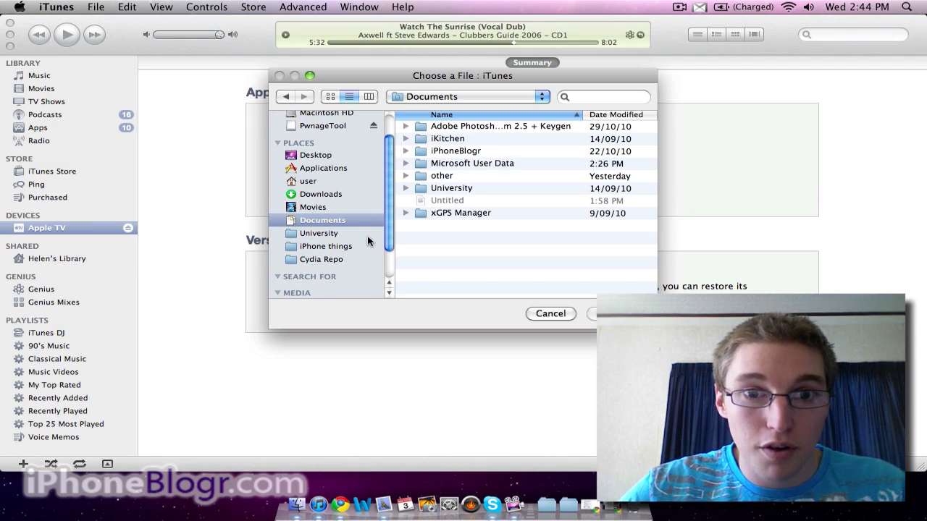
left_click(471, 163)
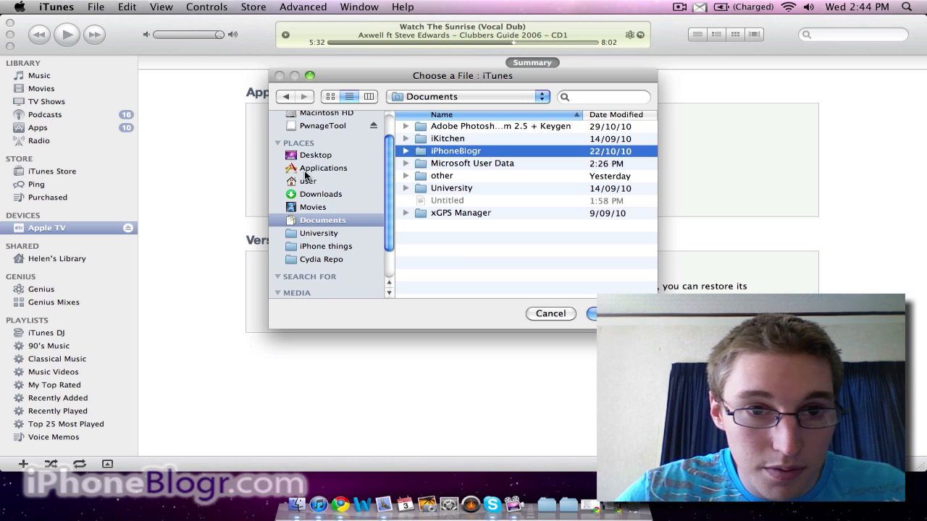
left_click(317, 155)
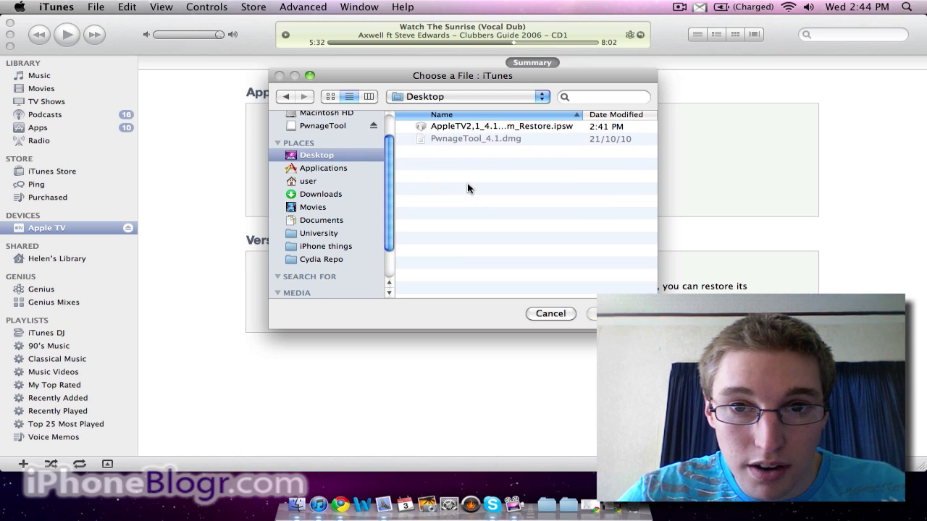
left_click(502, 126)
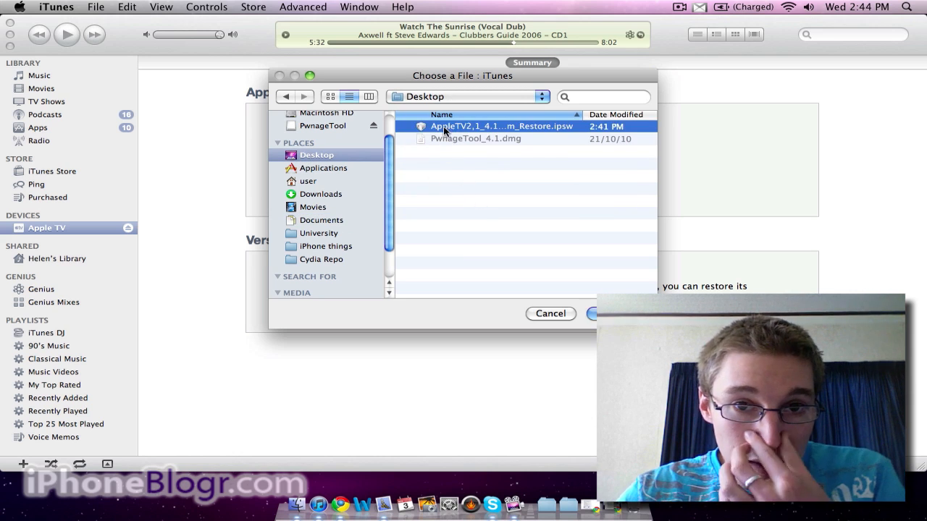
mouse_move(502, 212)
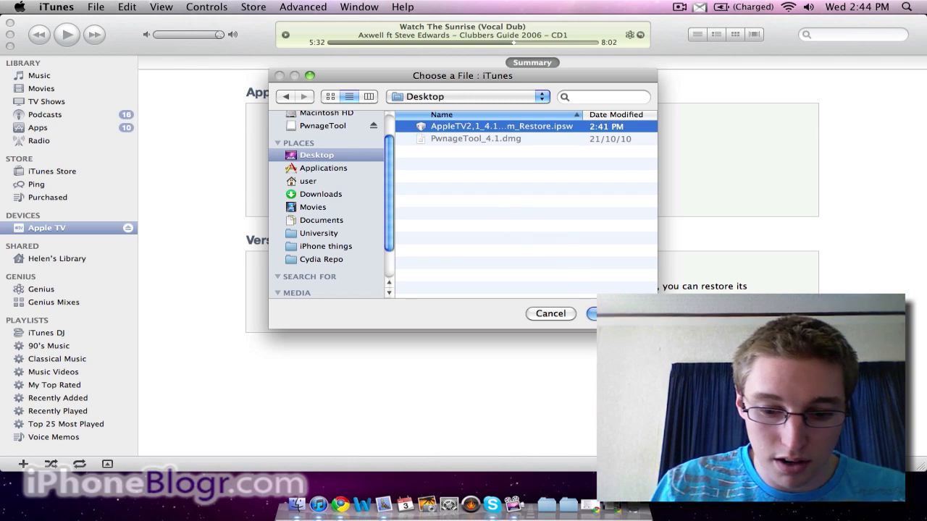
left_click(593, 314)
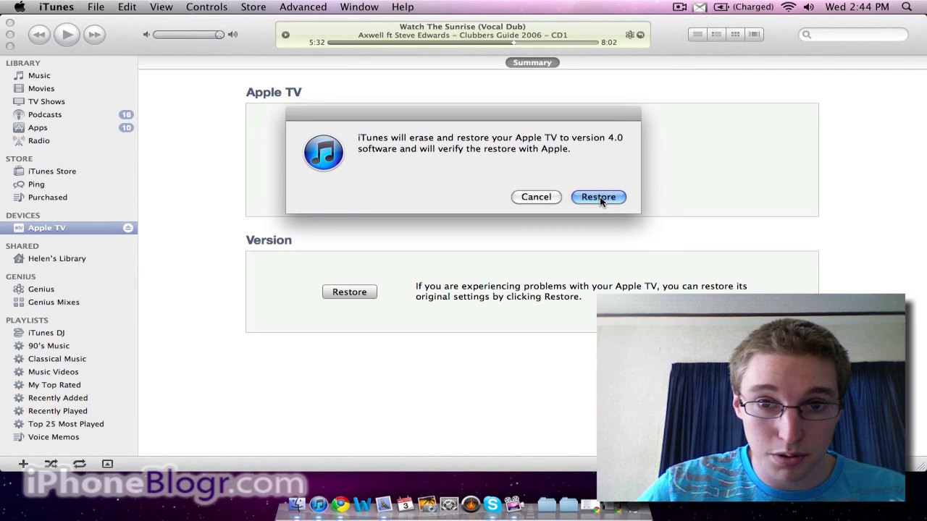
Approve erasing the Apple TV and restoring it with the custom 4.1 firmware.
left_click(598, 197)
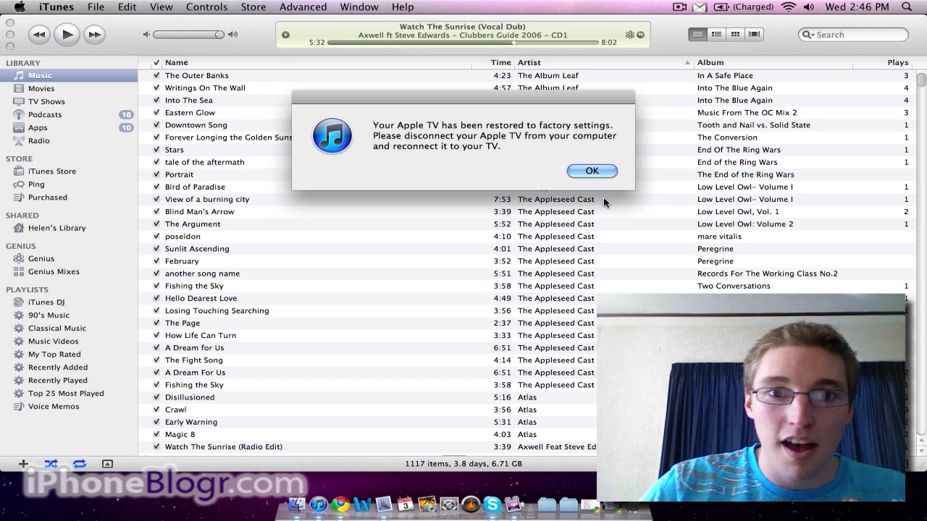
Dismiss the 'Apple TV restored to factory settings' alert.
left_click(591, 170)
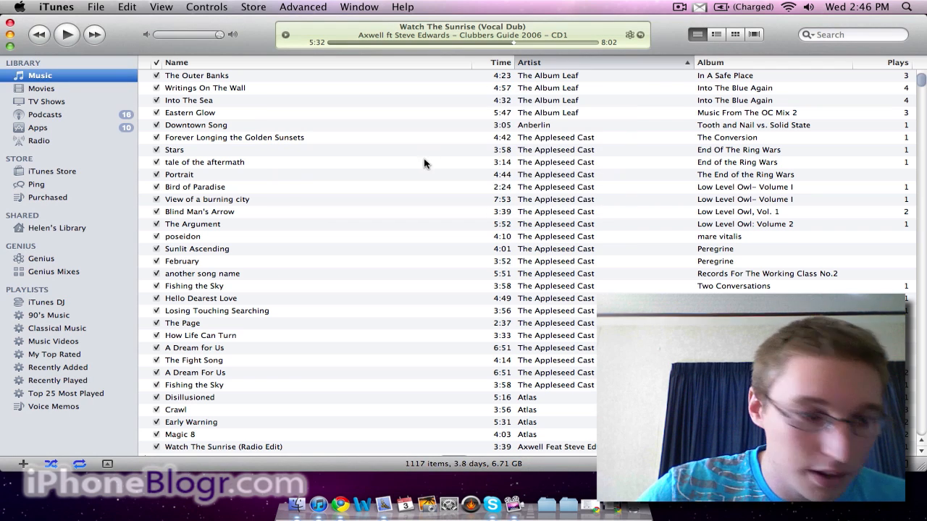
mouse_move(295, 167)
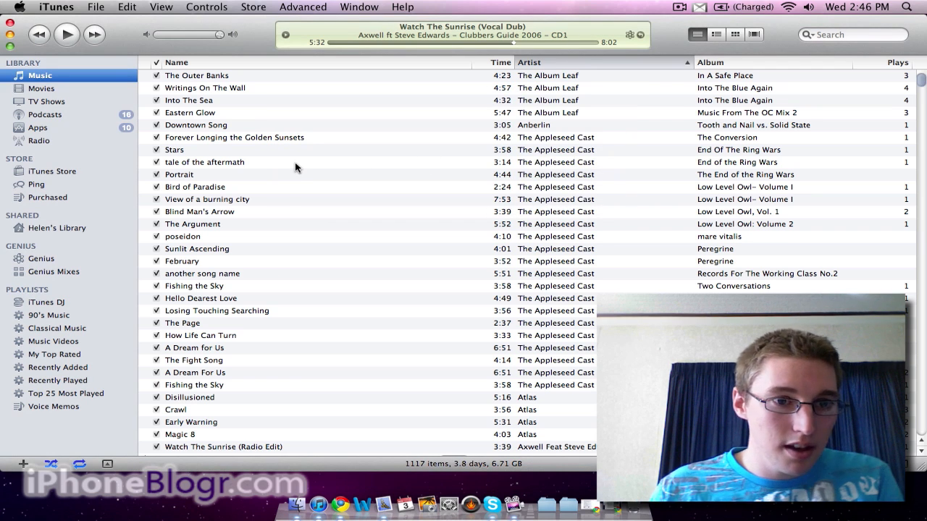